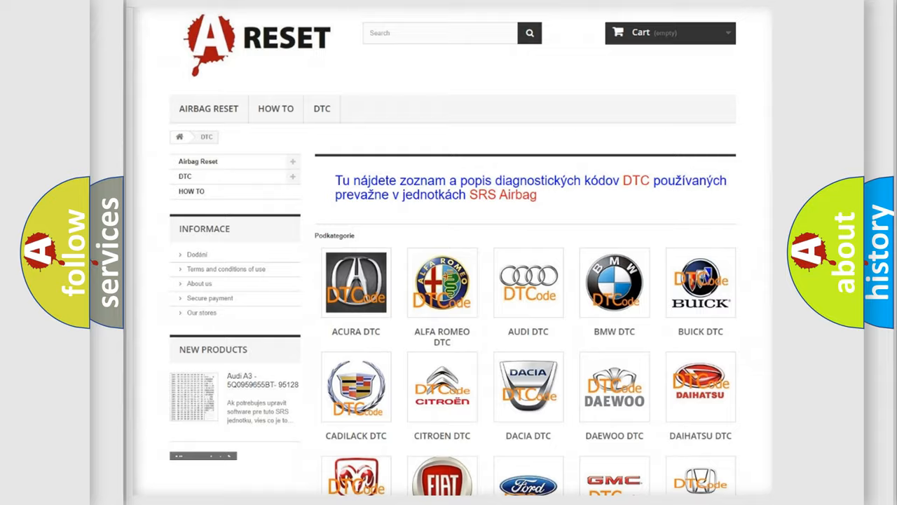
scroll("down", 3)
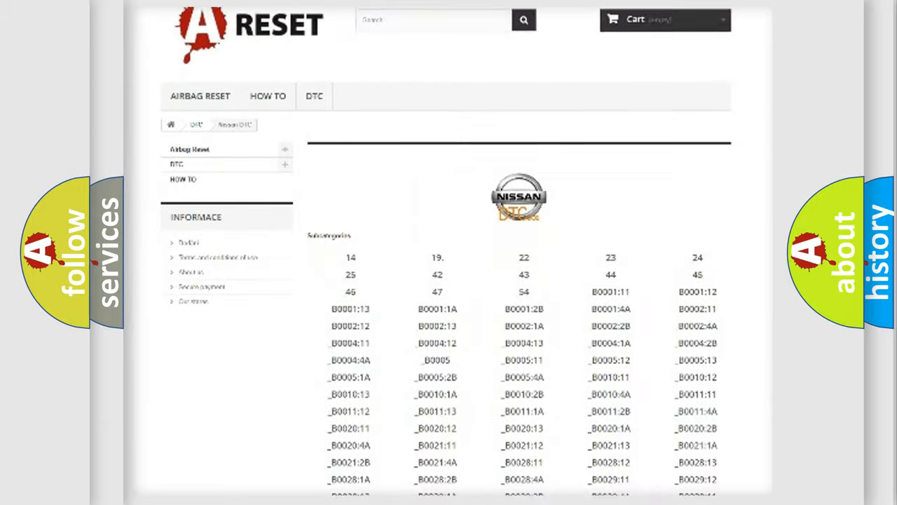
scroll("down", 3)
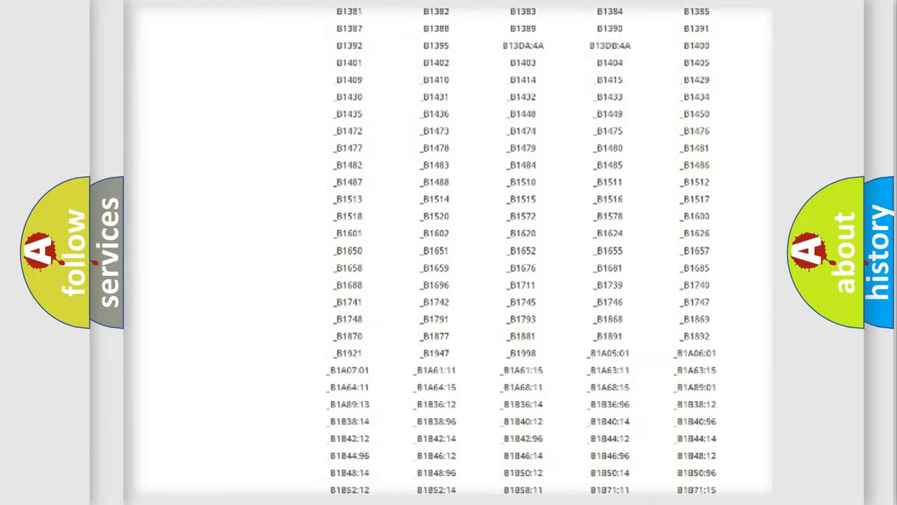